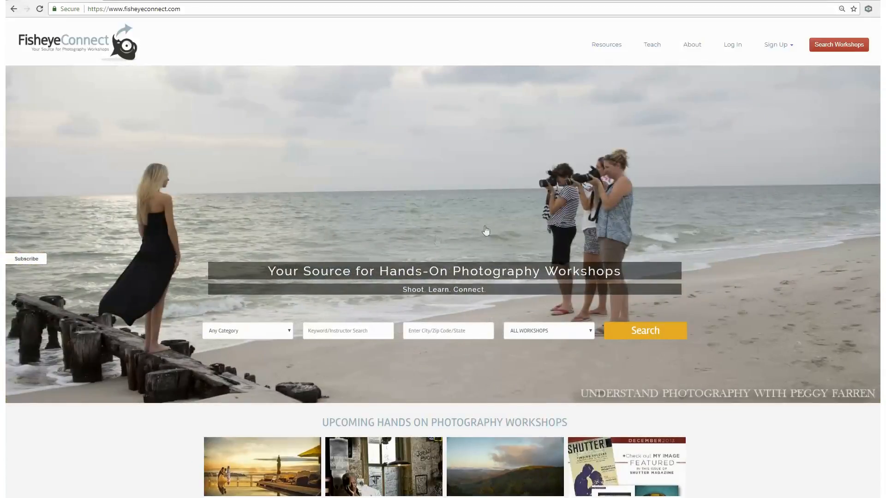
{"action": "mouse_move", "coordinate": [657, 200]}
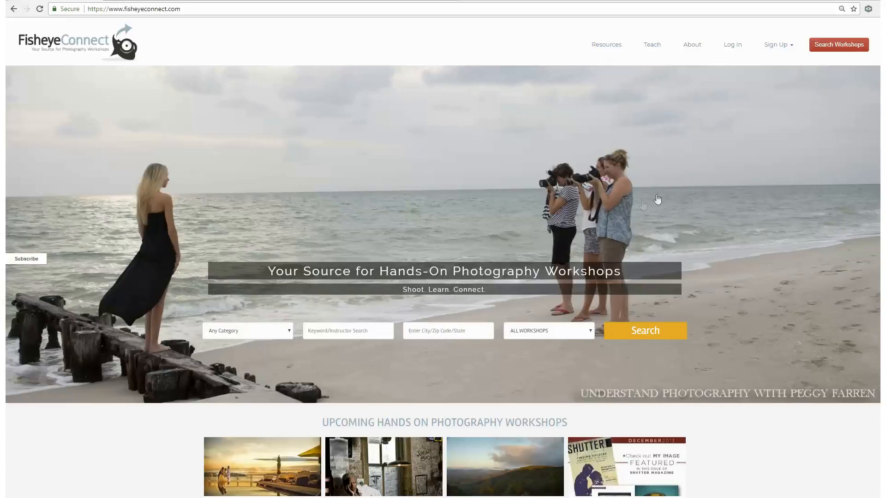
{"action": "mouse_move", "coordinate": [731, 47]}
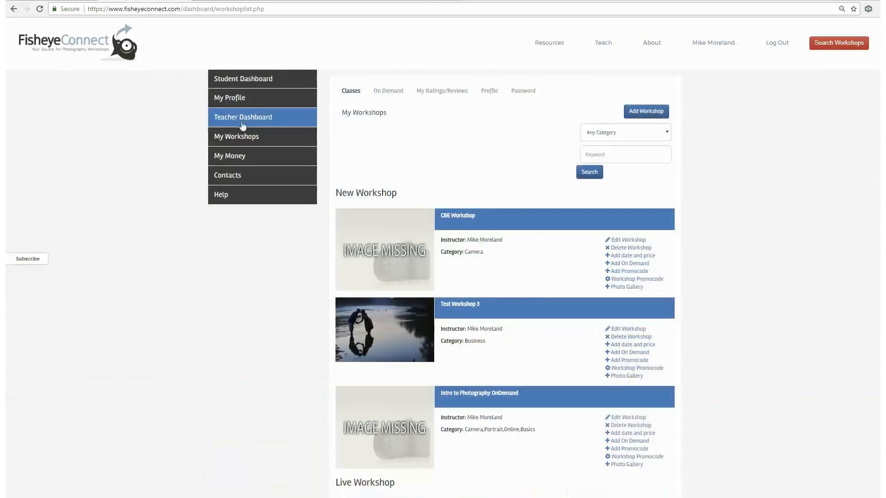
{"action": "mouse_move", "coordinate": [394, 358]}
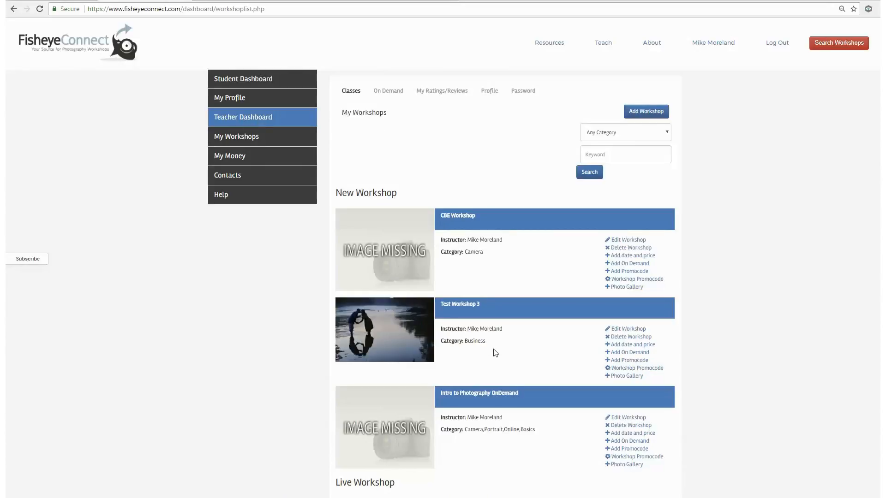
{"action": "mouse_move", "coordinate": [626, 360]}
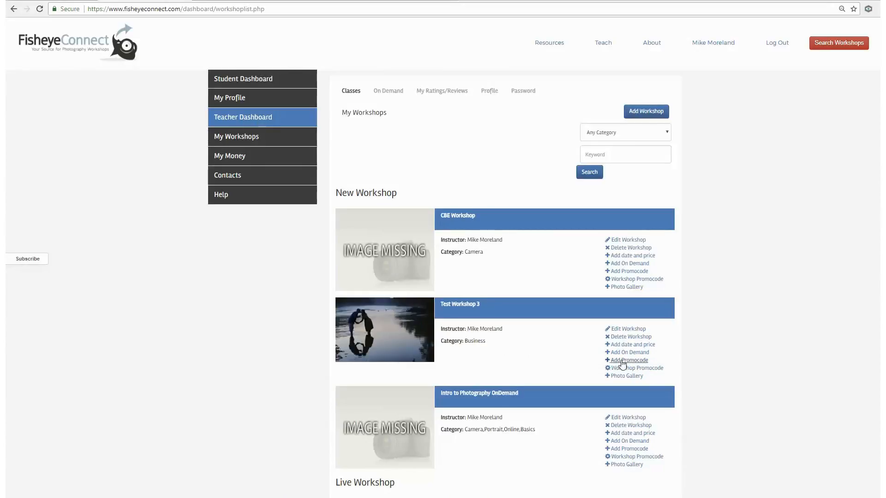
{"action": "mouse_move", "coordinate": [463, 212]}
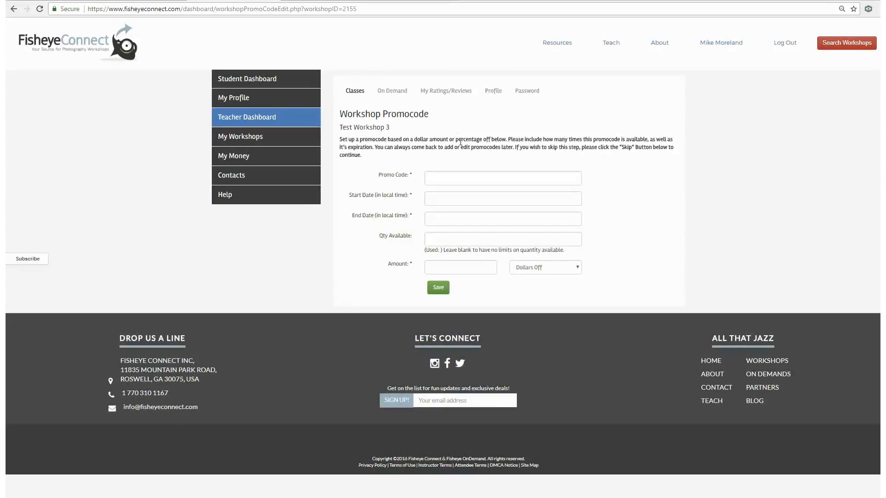
{"action": "left_click", "coordinate": [502, 177]}
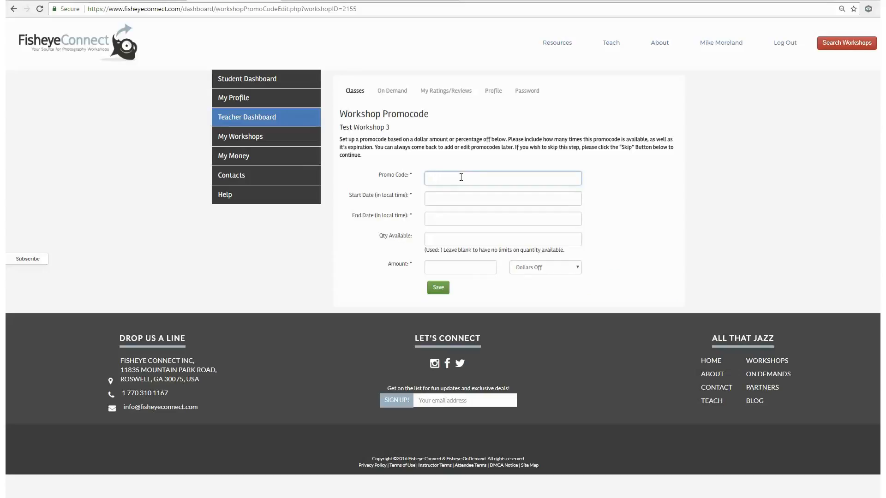
{"action": "type", "text": "MM"}
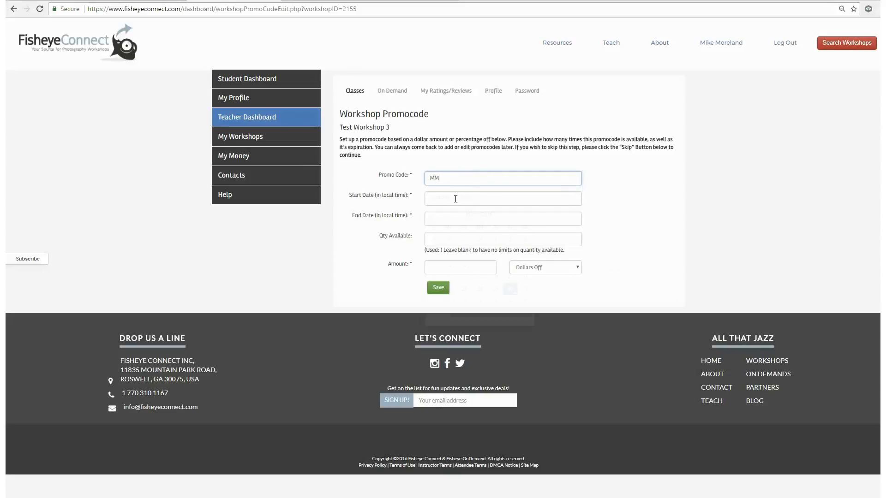
{"action": "left_click", "coordinate": [503, 219]}
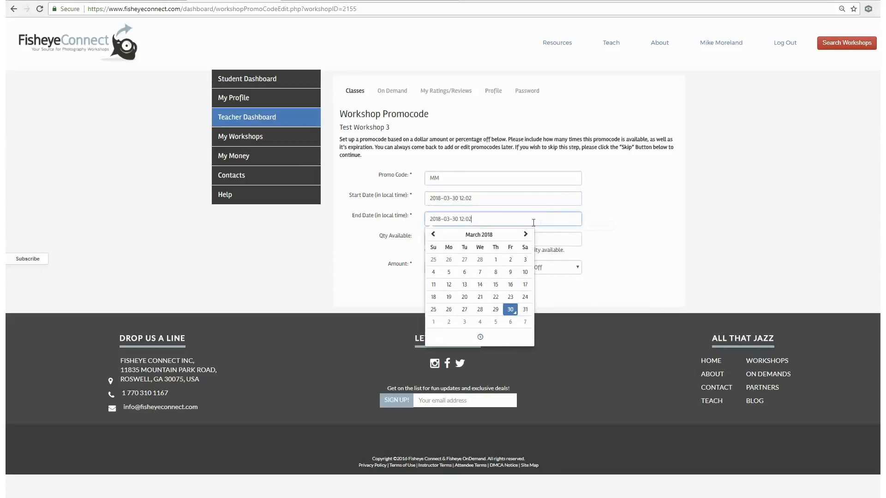
{"action": "left_click", "coordinate": [503, 239]}
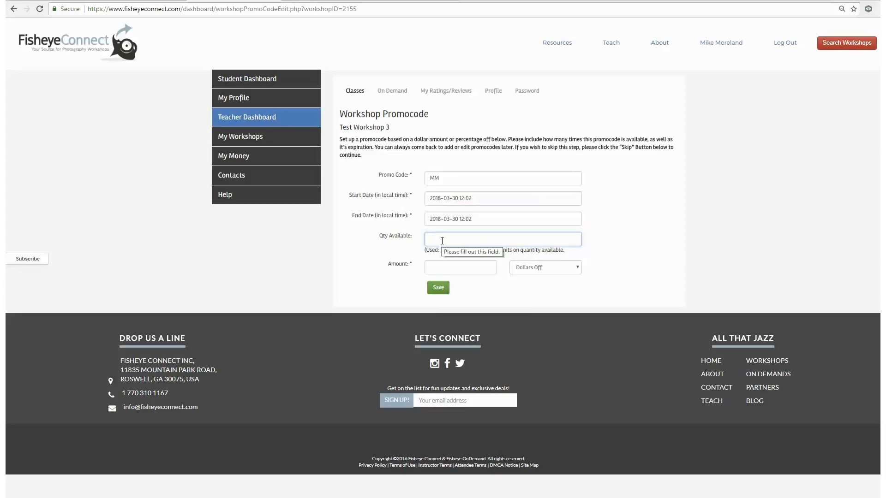
- Enter a quantity of 5 for the promo code
{"action": "type", "text": "5"}
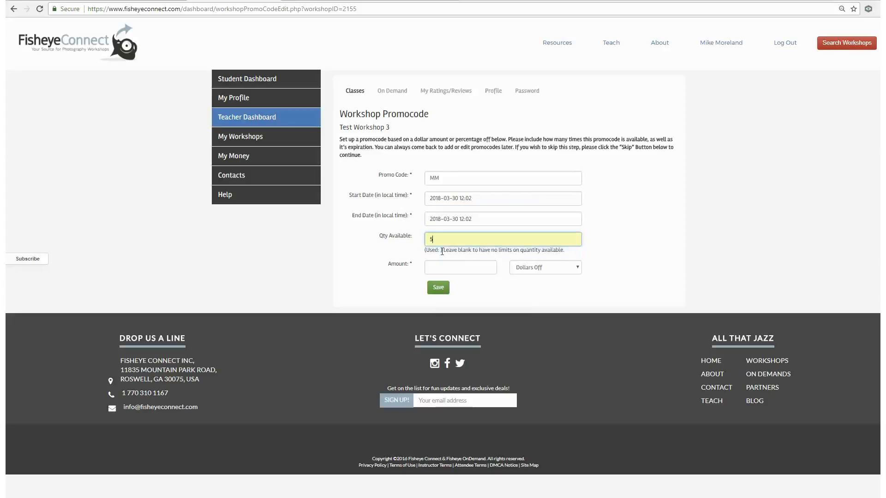
{"action": "left_click", "coordinate": [438, 287]}
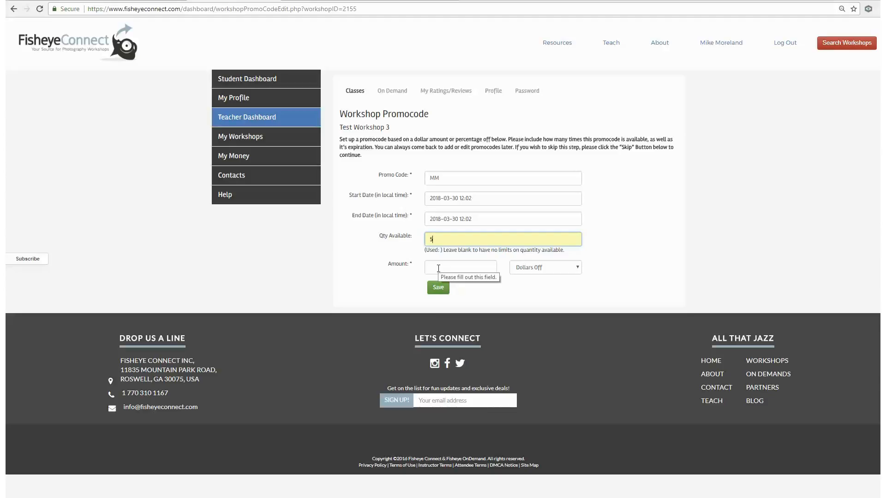
{"action": "left_click", "coordinate": [461, 267]}
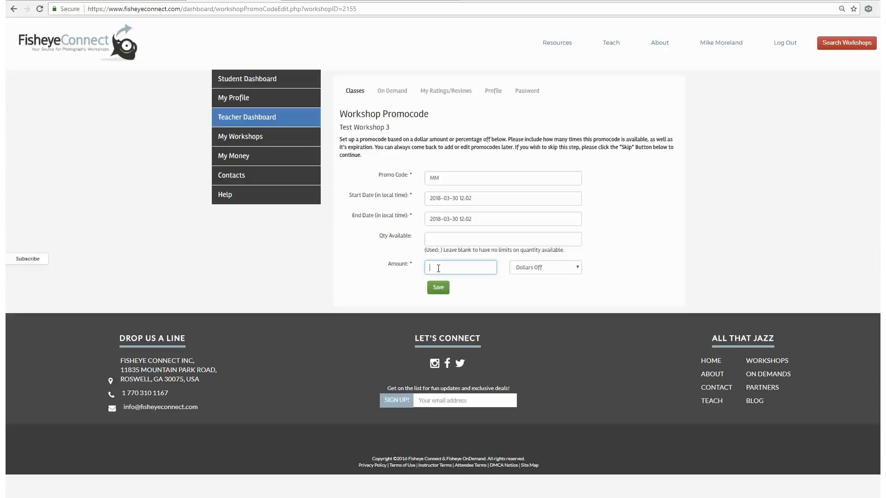
- Give the code a $20 Dollars Off amount, then open My Workshops > My Promo Codes
{"action": "type", "text": "20"}
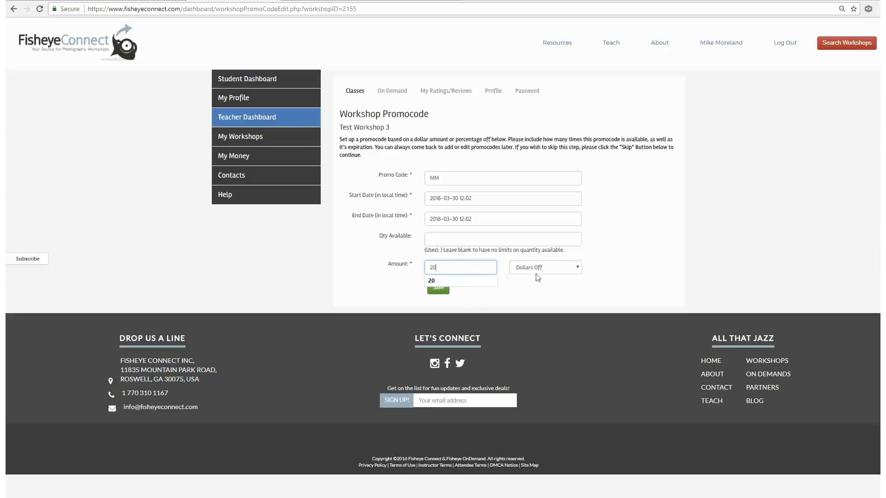
{"action": "left_click", "coordinate": [545, 268]}
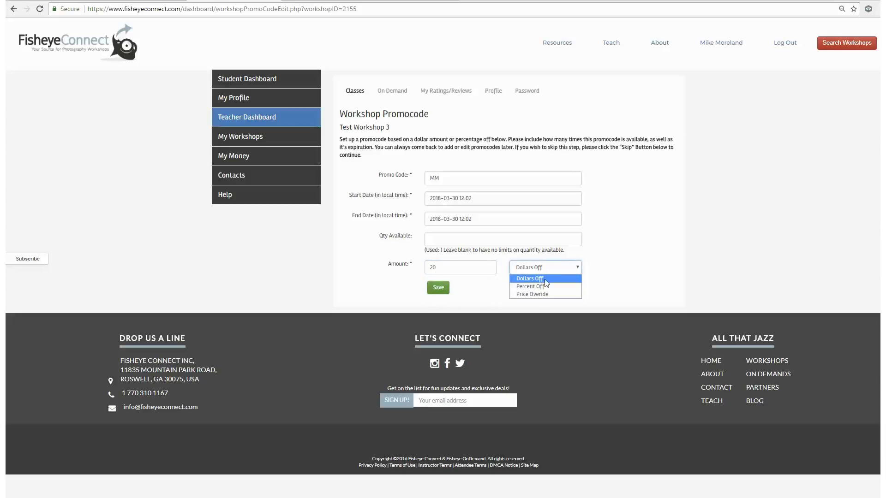
{"action": "mouse_move", "coordinate": [539, 286]}
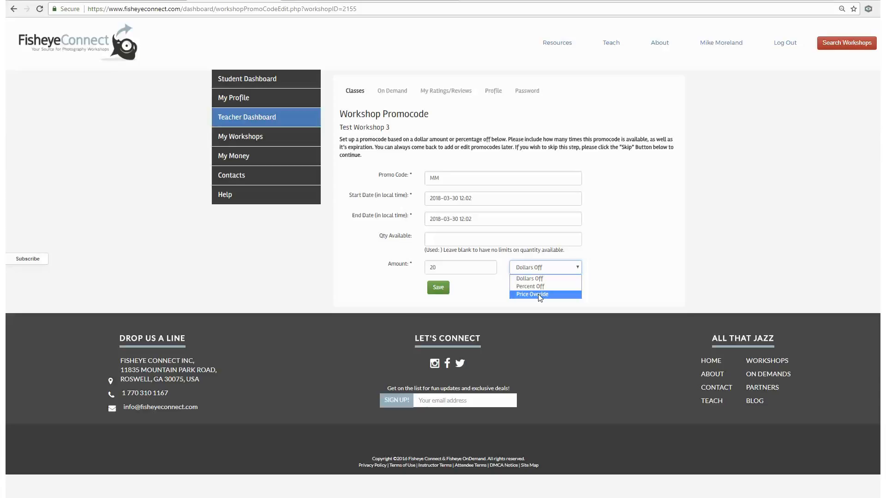
{"action": "mouse_move", "coordinate": [511, 311]}
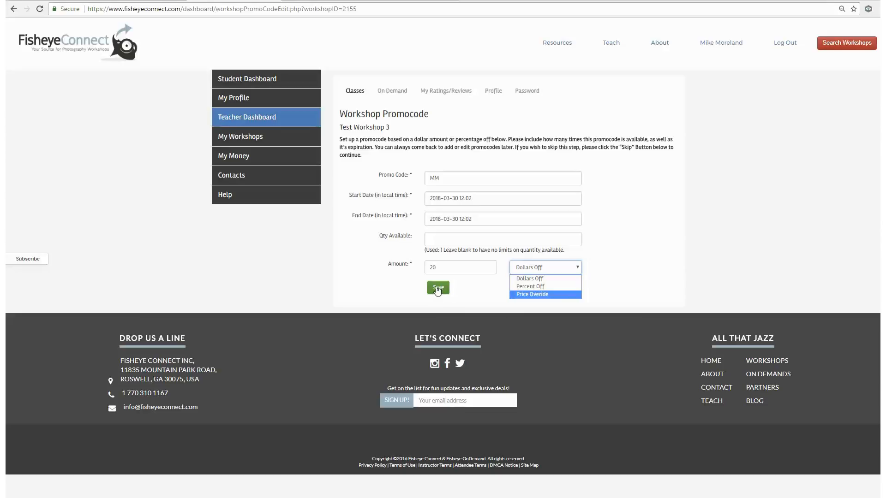
{"action": "mouse_move", "coordinate": [277, 140]}
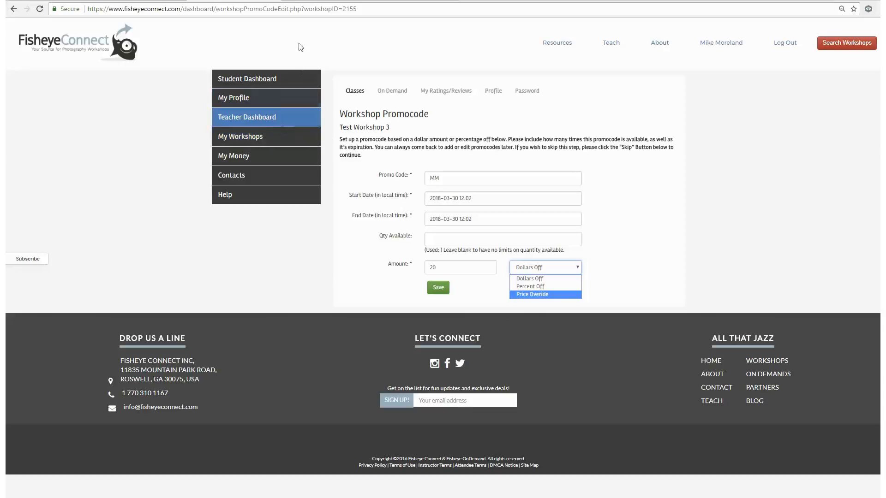
{"action": "left_click", "coordinate": [236, 136]}
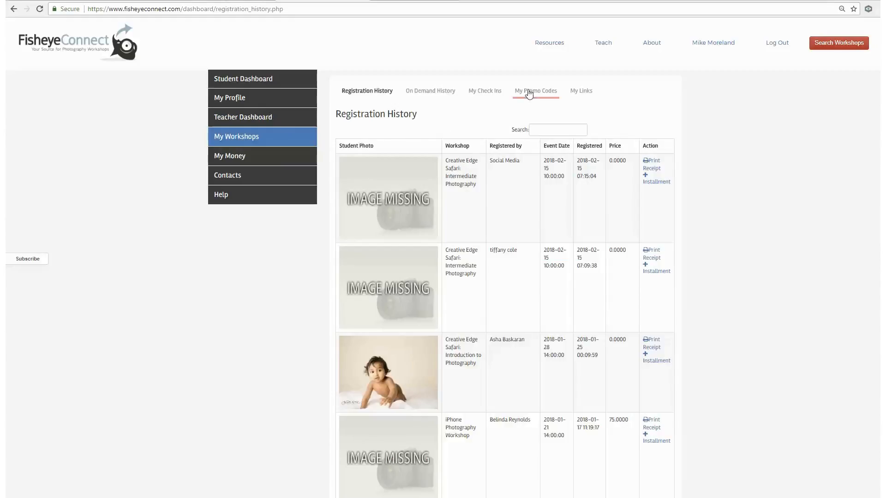
{"action": "left_click", "coordinate": [536, 90]}
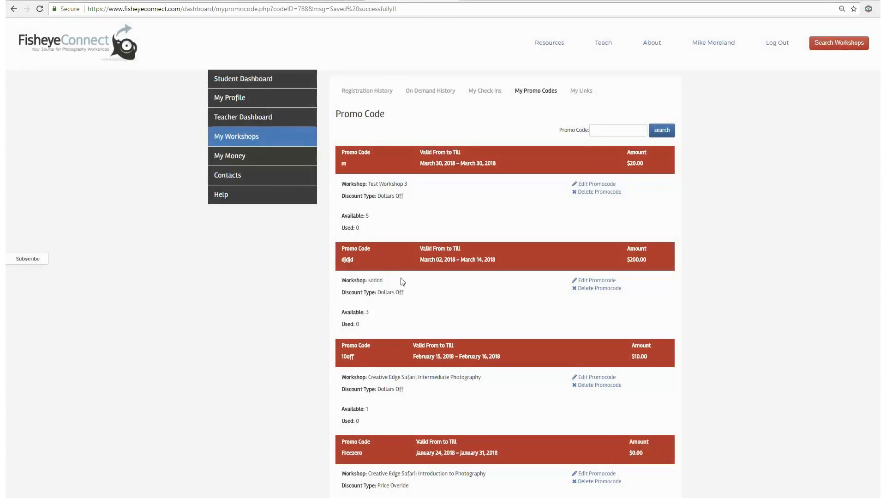
{"action": "mouse_move", "coordinate": [499, 210]}
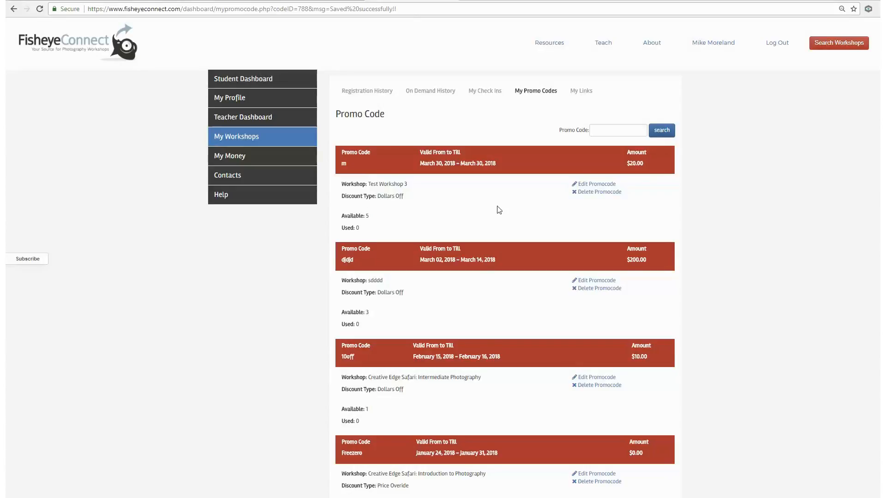
{"action": "mouse_move", "coordinate": [340, 220]}
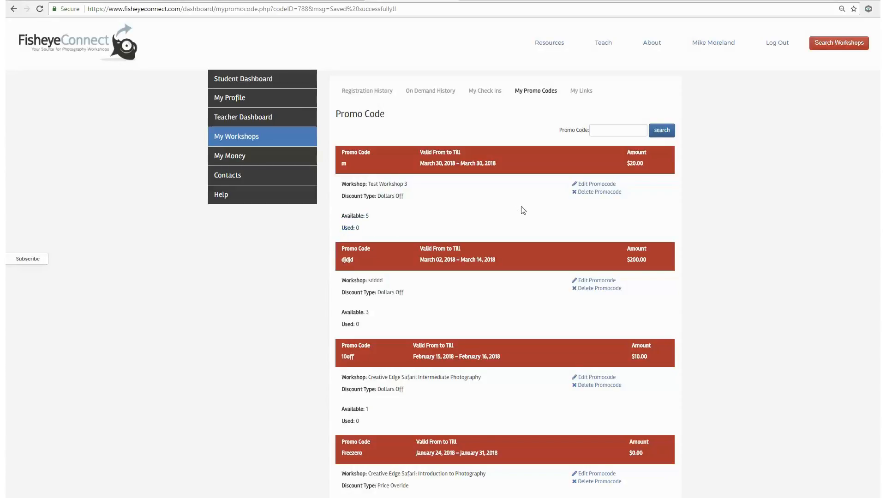
{"action": "mouse_move", "coordinate": [615, 212]}
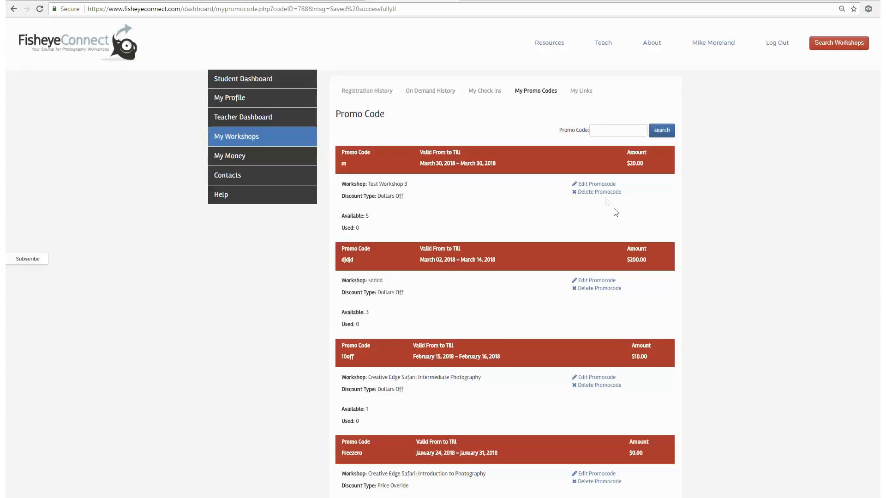
{"action": "mouse_move", "coordinate": [595, 193]}
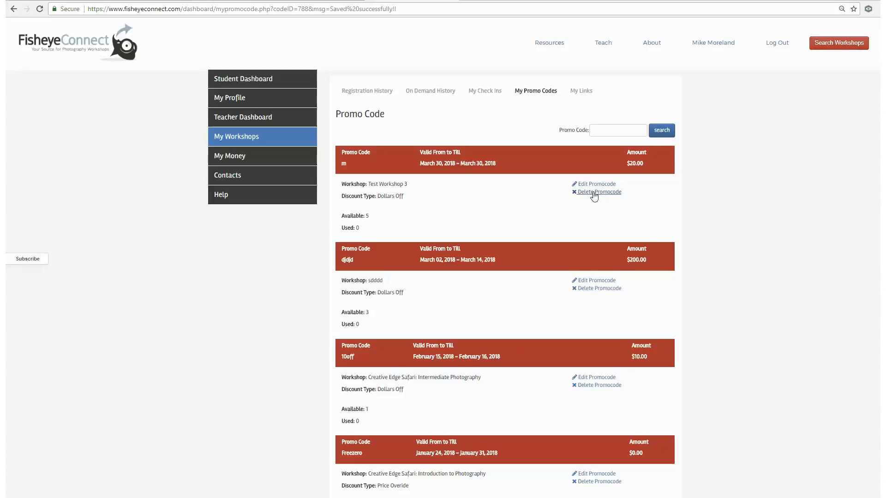